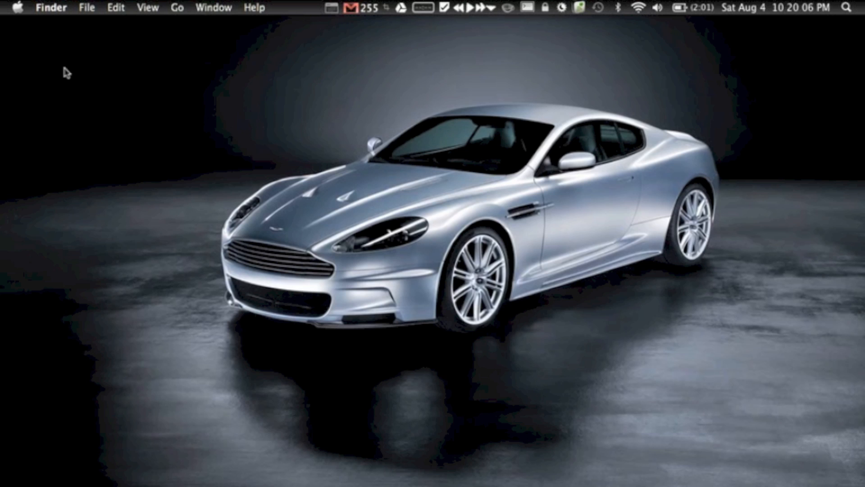
pyautogui.moveTo(513, 21)
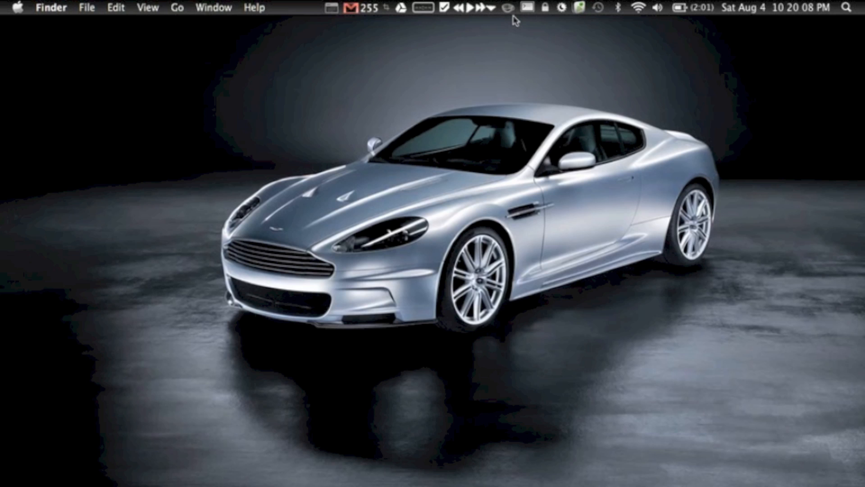
pyautogui.moveTo(343, 47)
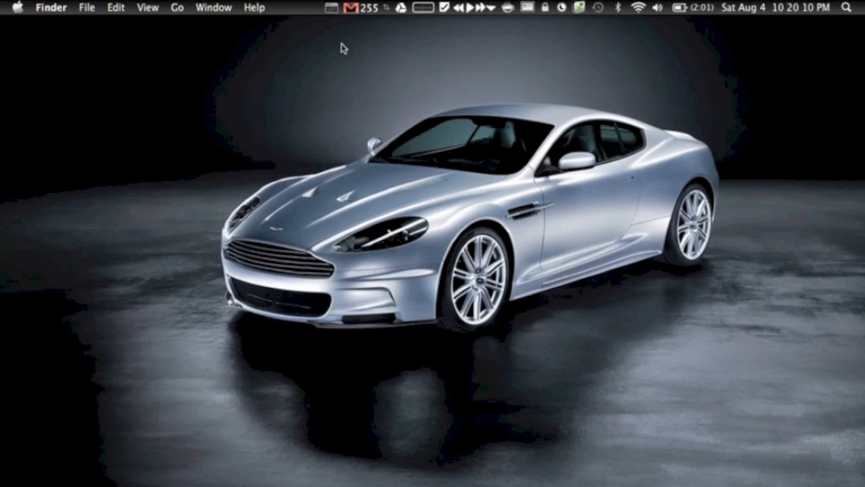
pyautogui.moveTo(125, 90)
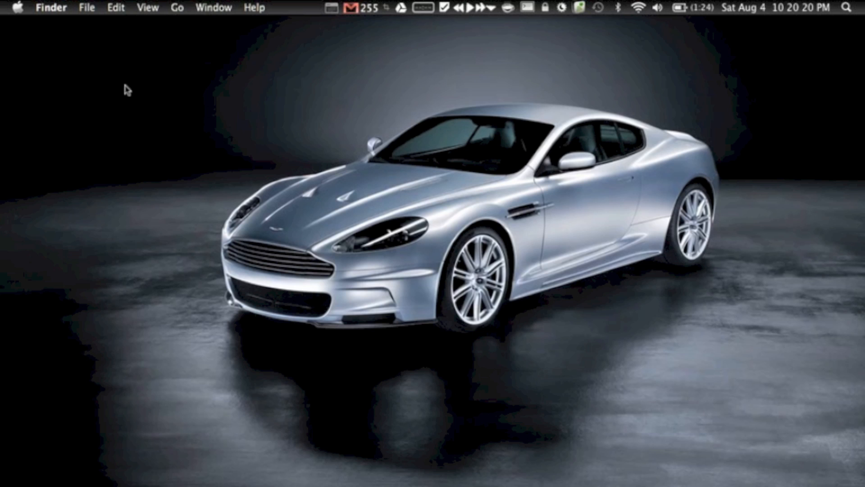
pyautogui.moveTo(58, 63)
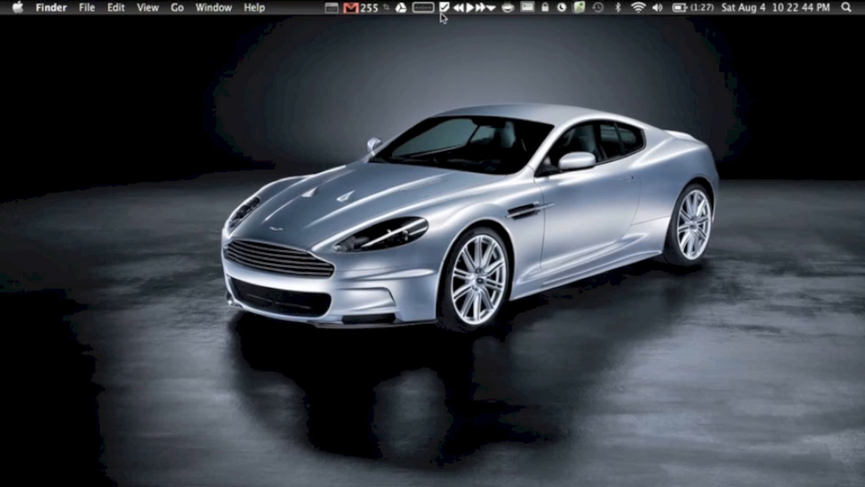
pyautogui.moveTo(365, 18)
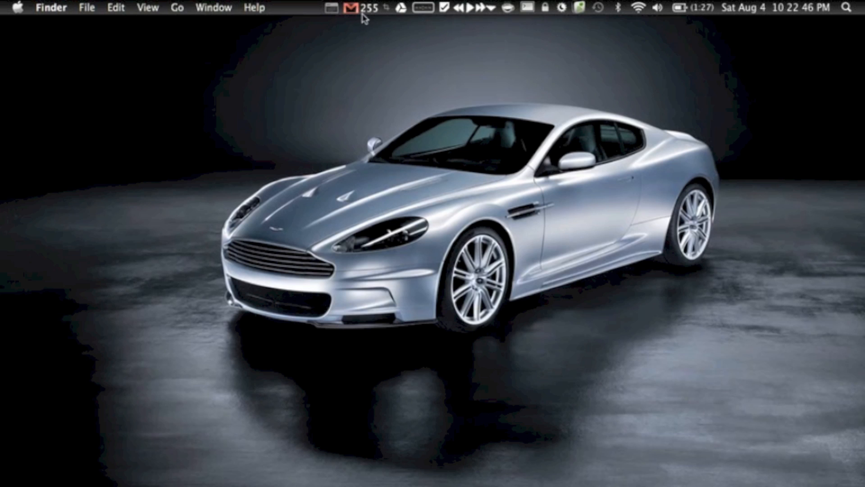
pyautogui.moveTo(353, 8)
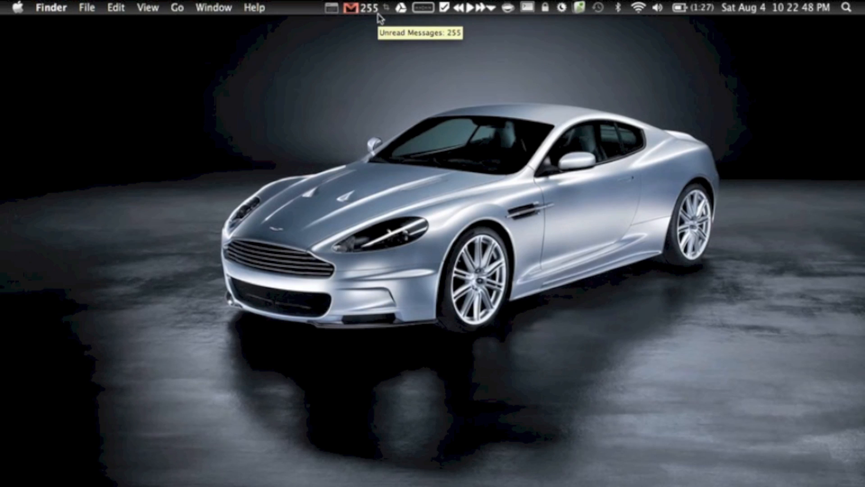
pyautogui.moveTo(351, 33)
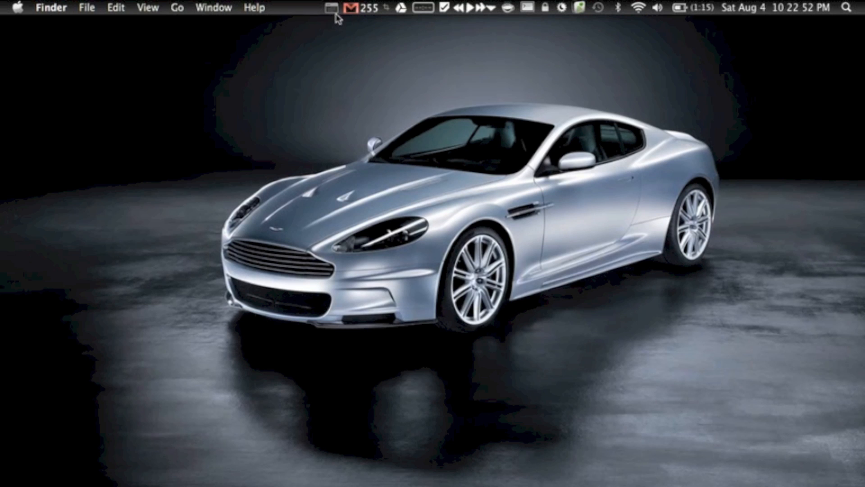
pyautogui.moveTo(332, 8)
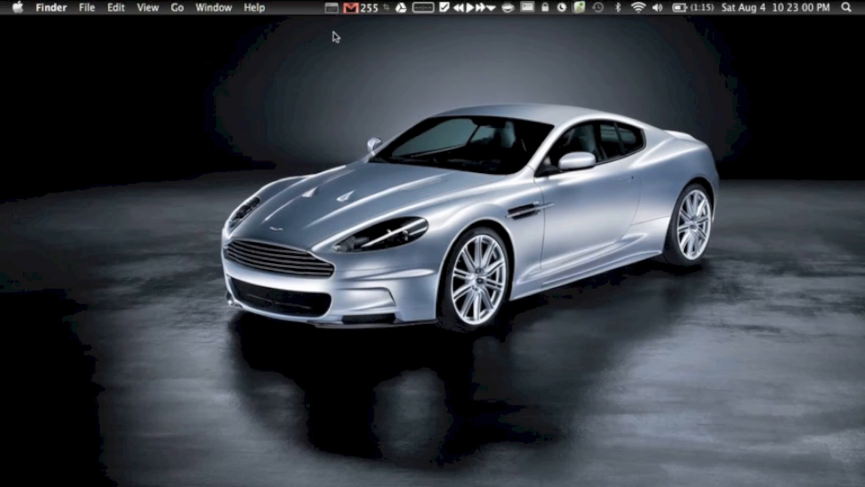
pyautogui.moveTo(301, 52)
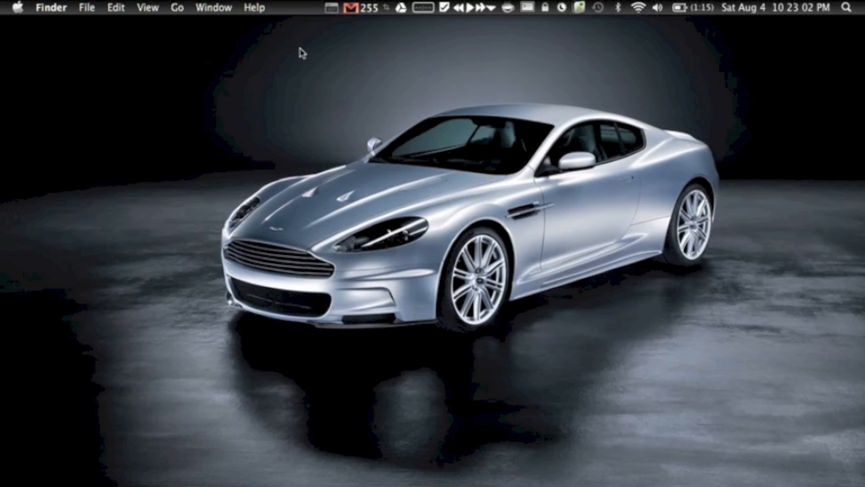
pyautogui.moveTo(60, 60)
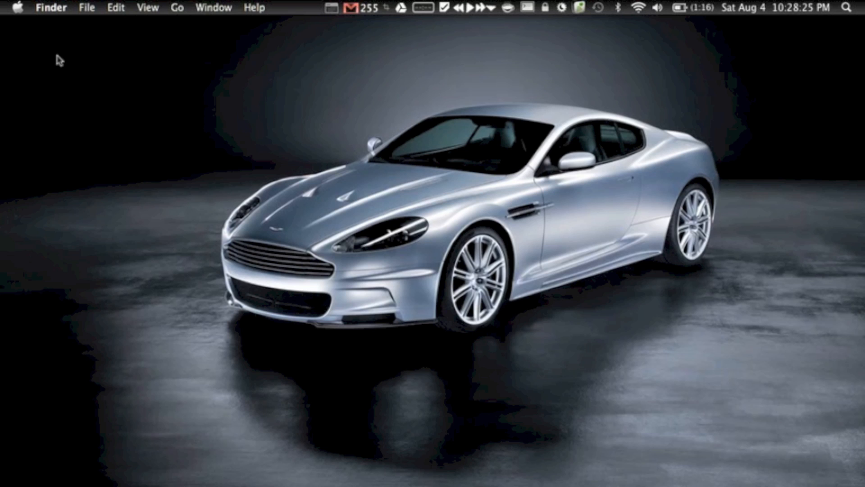
pyautogui.moveTo(463, 25)
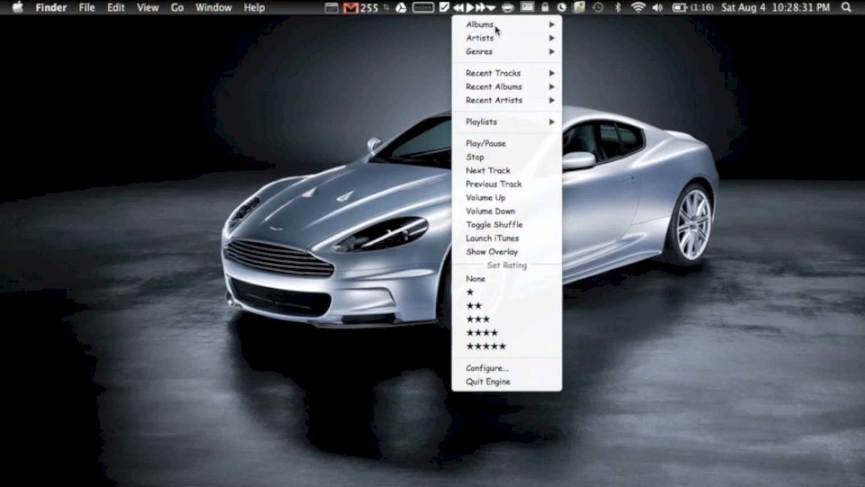
pyautogui.moveTo(540, 273)
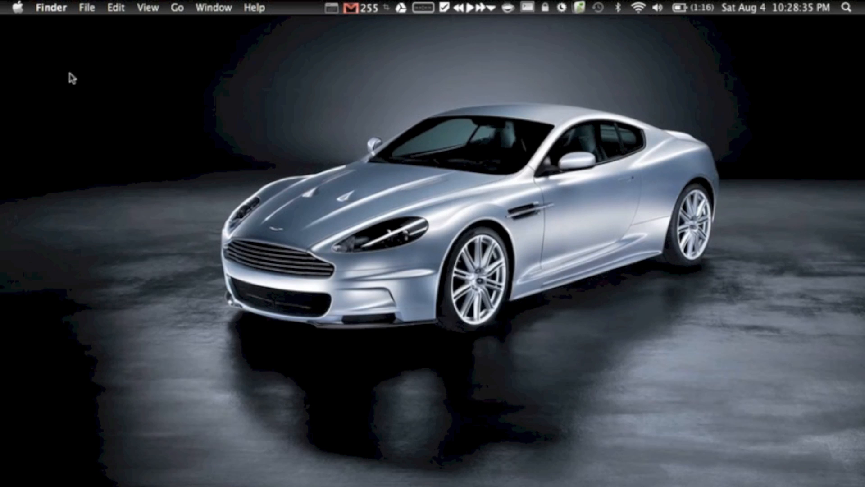
pyautogui.moveTo(83, 107)
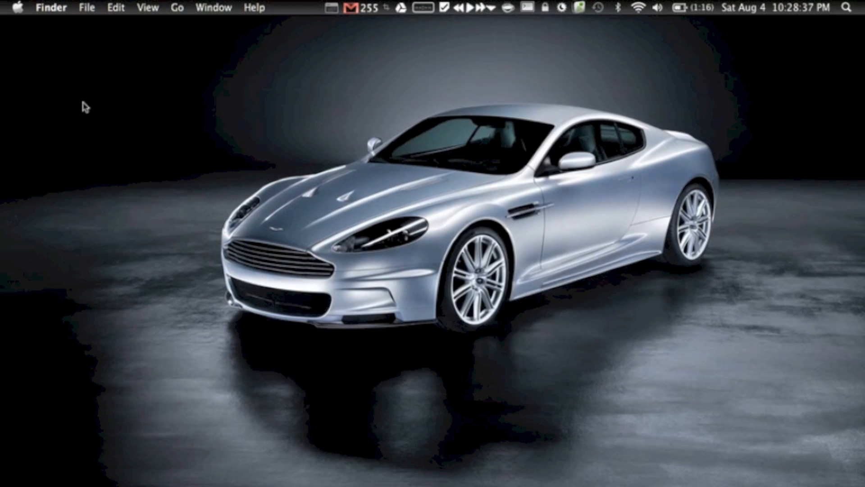
pyautogui.moveTo(158, 387)
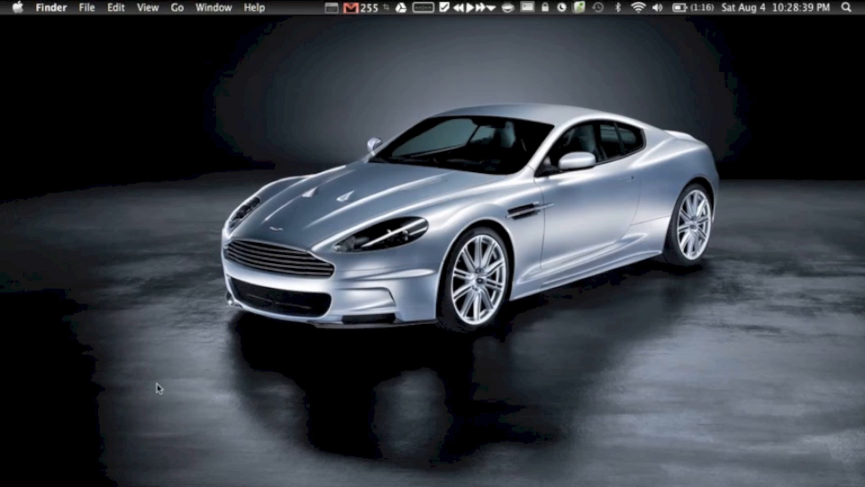
pyautogui.moveTo(188, 370)
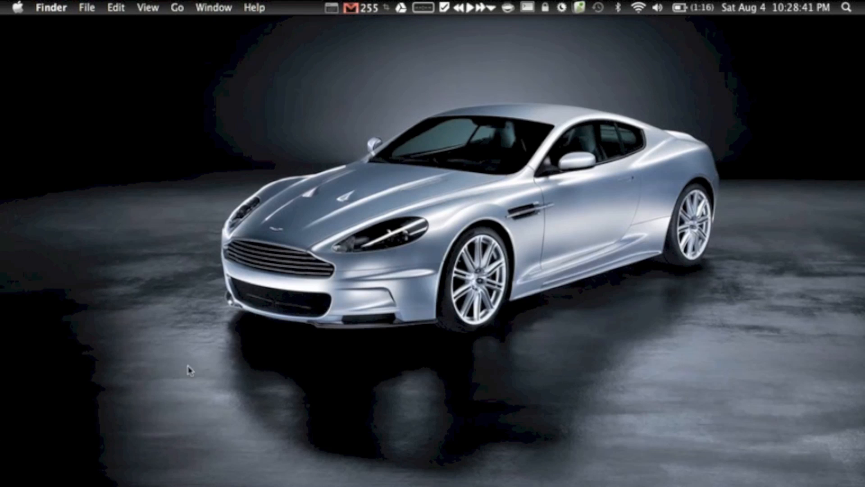
pyautogui.moveTo(130, 475)
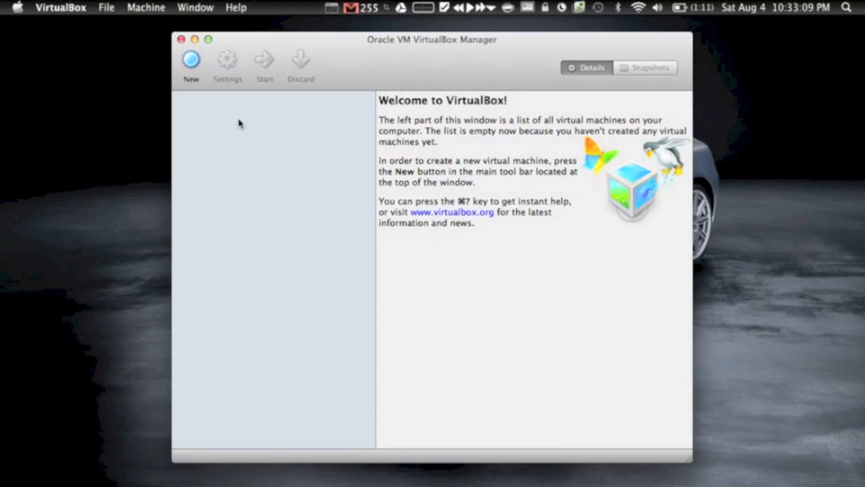
# Step: Launch VirtualBox to show the Oracle VM VirtualBox Manager window
pyautogui.click(190, 60)
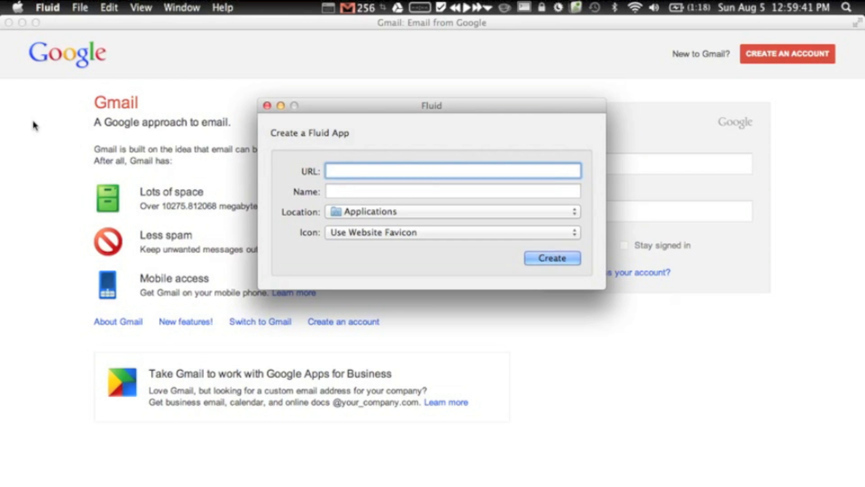
# Step: Create and launch a Fluid app from mail.google.com named Gmail
pyautogui.click(452, 171)
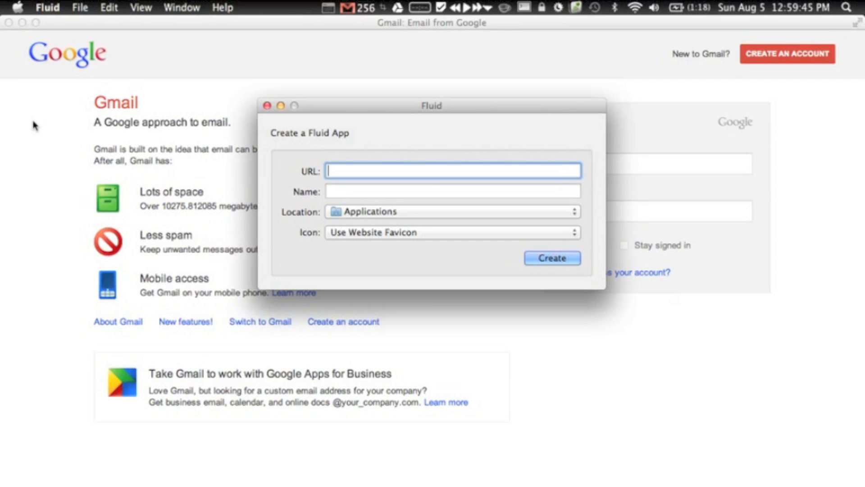
pyautogui.write('mail')
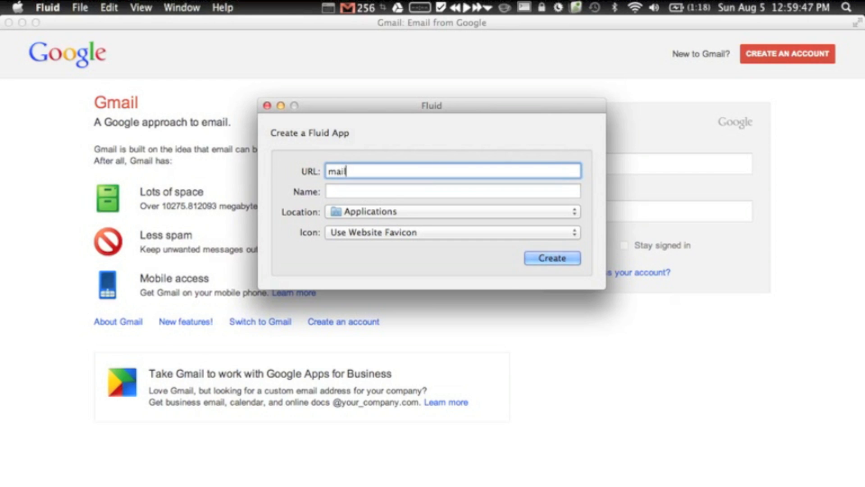
pyautogui.write('.google.com')
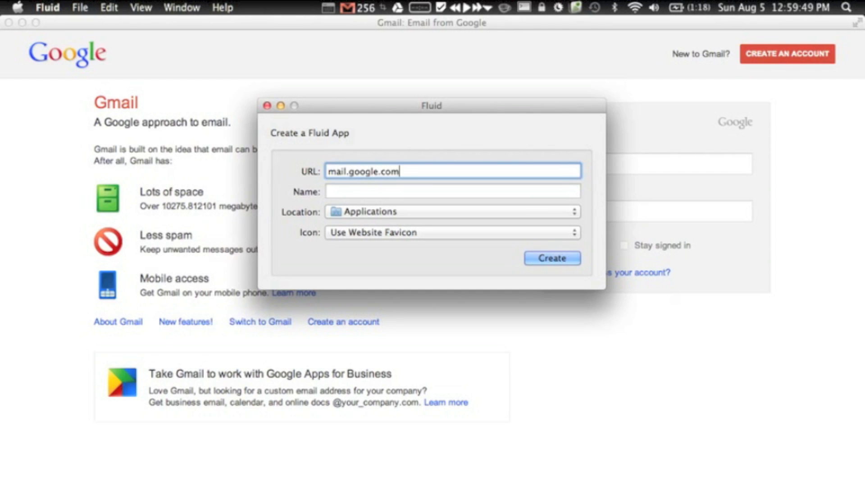
pyautogui.write('Gmail')
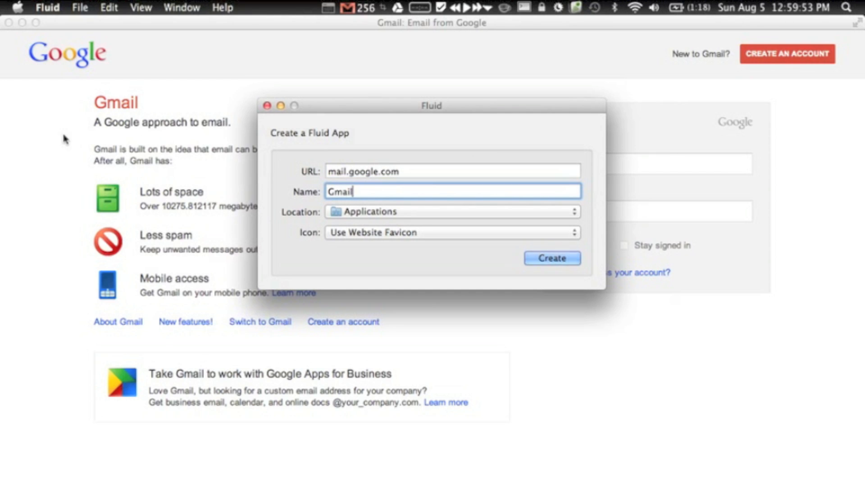
pyautogui.click(551, 257)
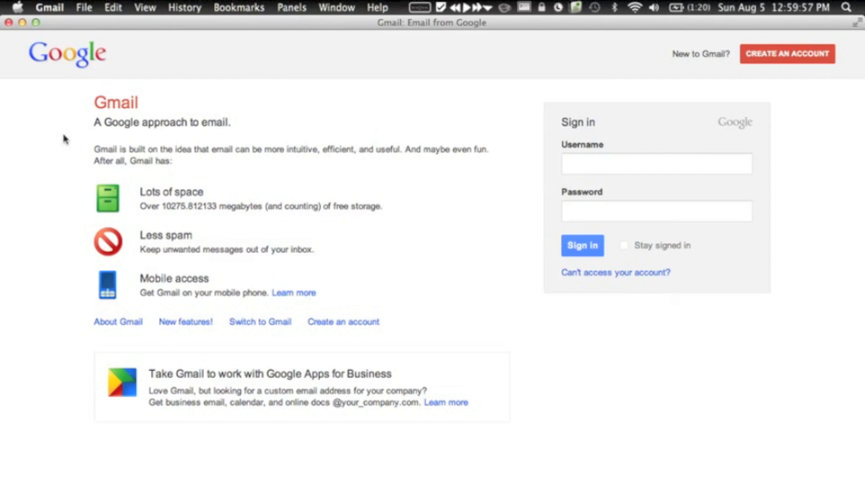
pyautogui.moveTo(760, 168)
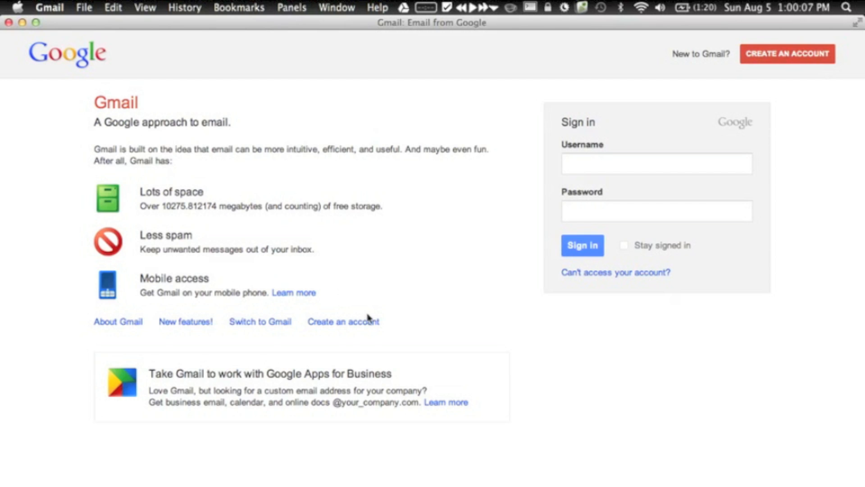
pyautogui.moveTo(404, 279)
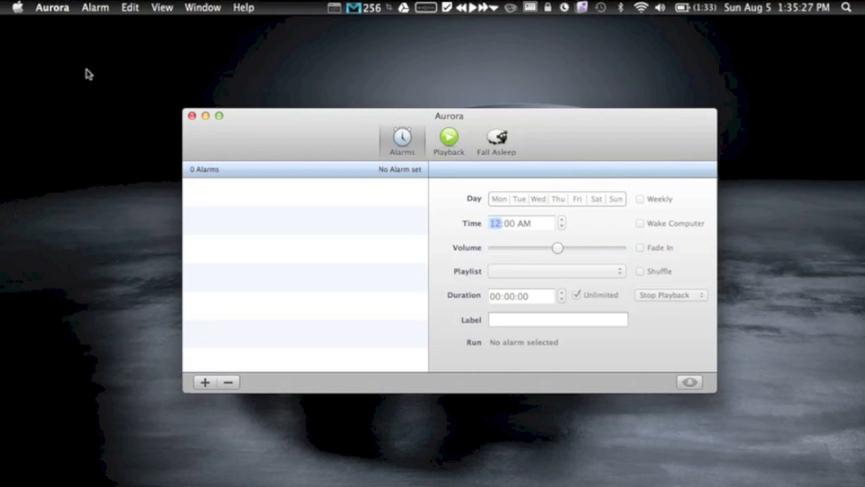
pyautogui.moveTo(255, 60)
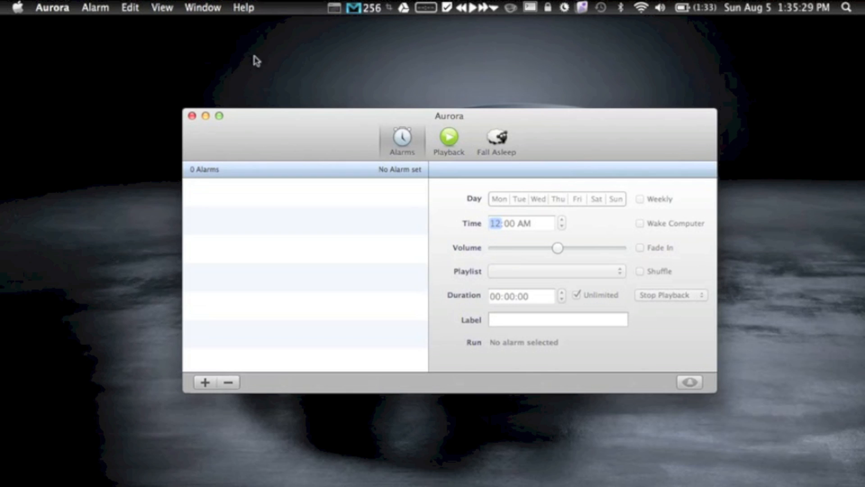
# Step: Show Aurora's Playback view, confirming nothing is playing
pyautogui.click(449, 139)
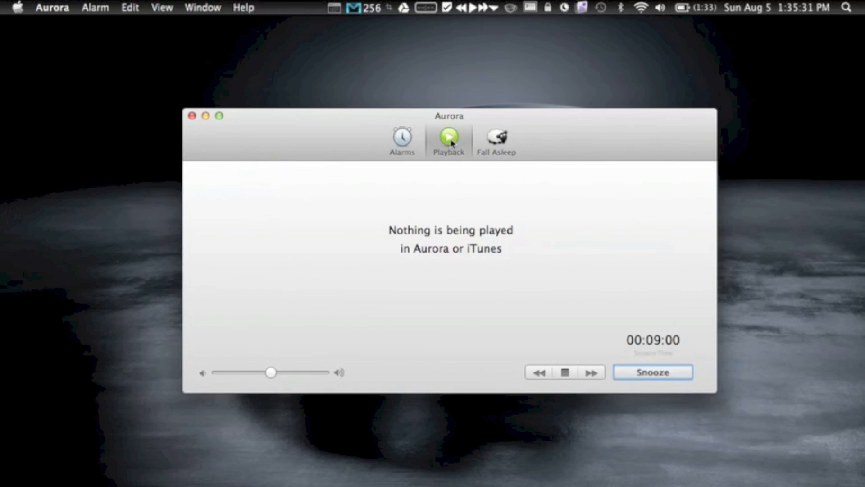
pyautogui.click(496, 141)
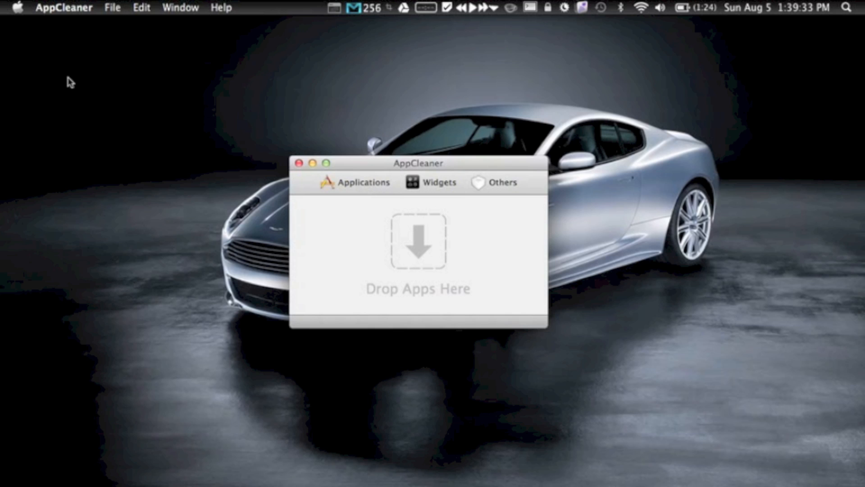
pyautogui.moveTo(366, 138)
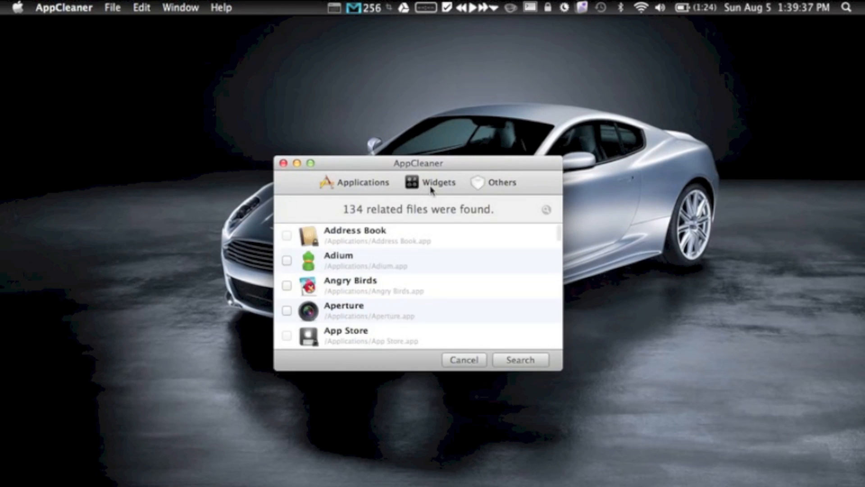
# Step: Browse AppCleaner's Others list of plugins, then close it back to the desktop
pyautogui.click(501, 182)
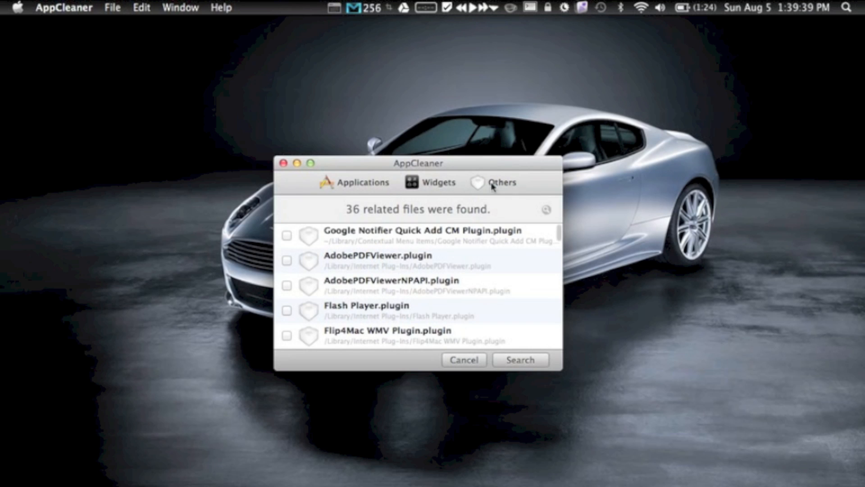
pyautogui.moveTo(317, 241)
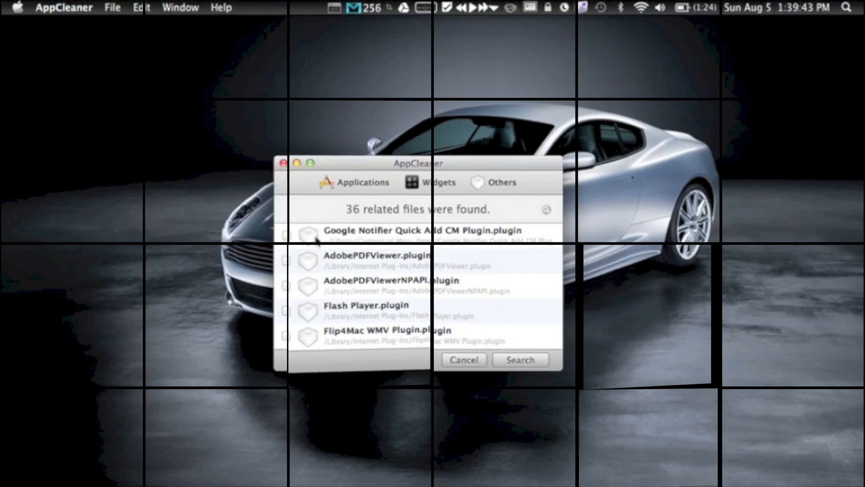
pyautogui.click(464, 359)
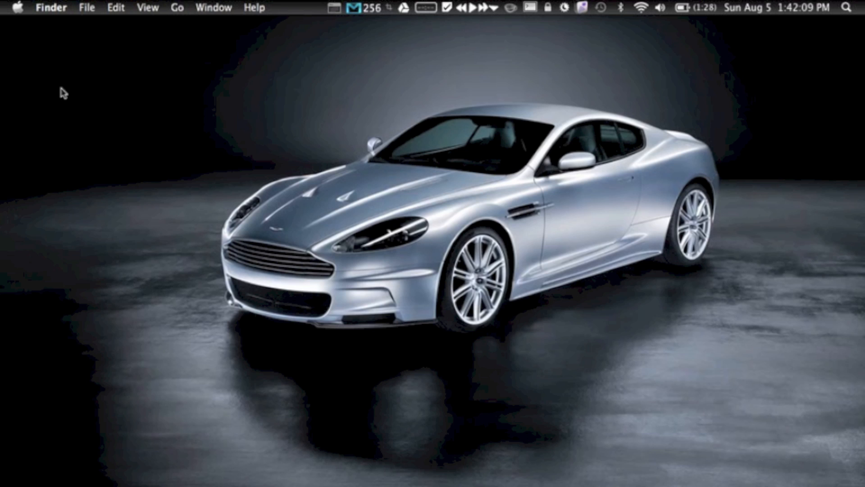